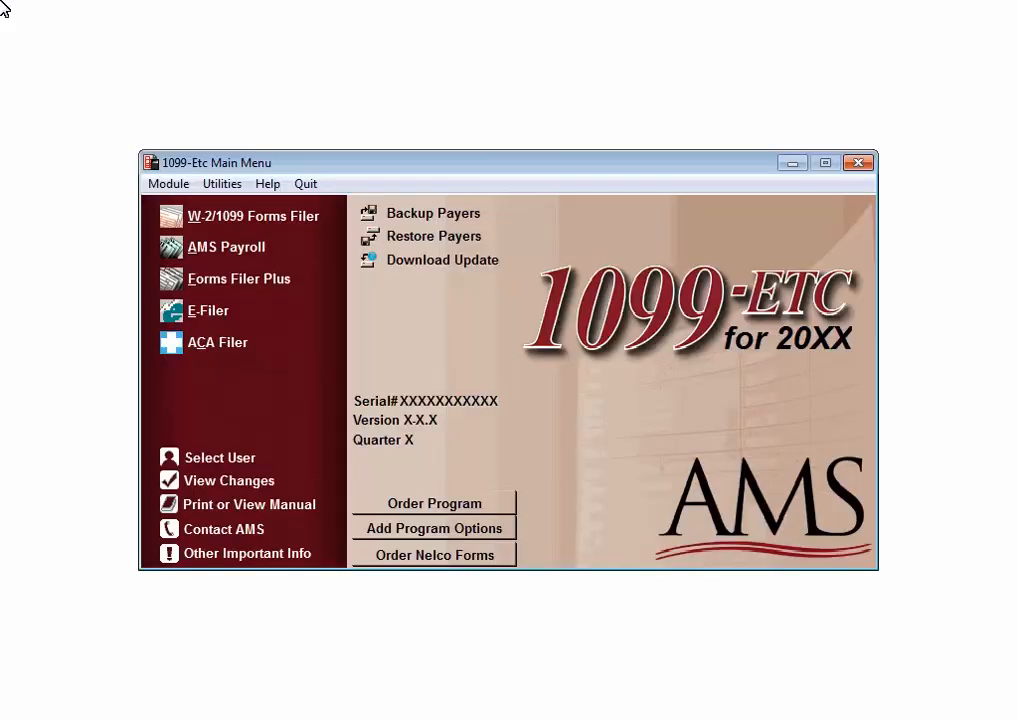
{"action": "mouse_move", "coordinate": [168, 44]}
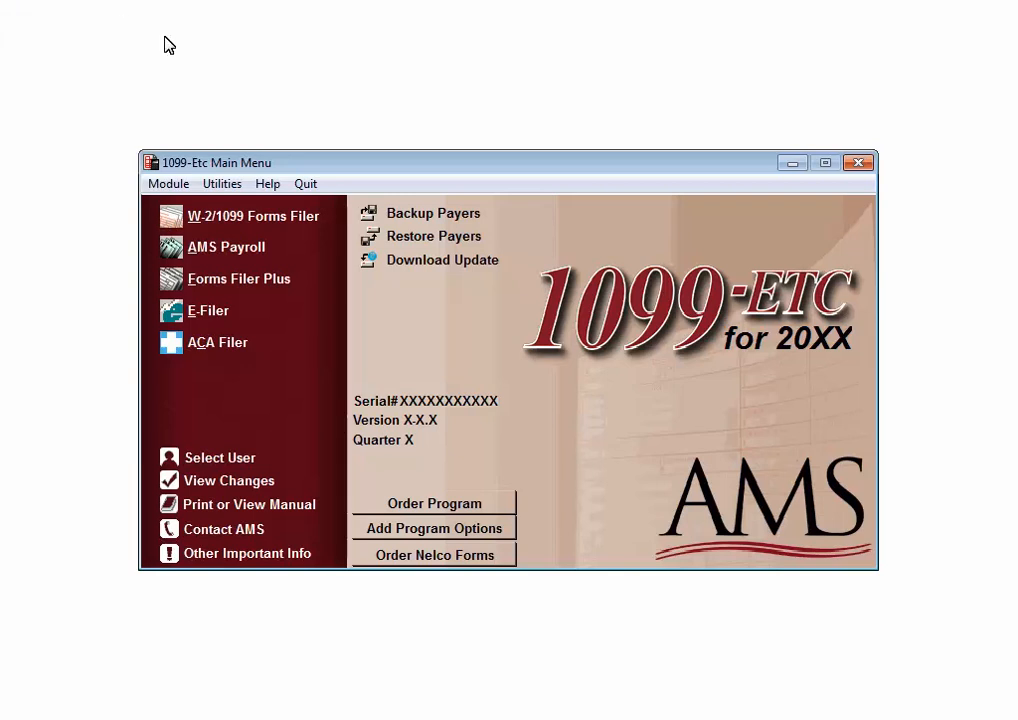
Step: Launch the AMS Payroll module from the 1099-Etc main menu
{"action": "left_click", "coordinate": [226, 246]}
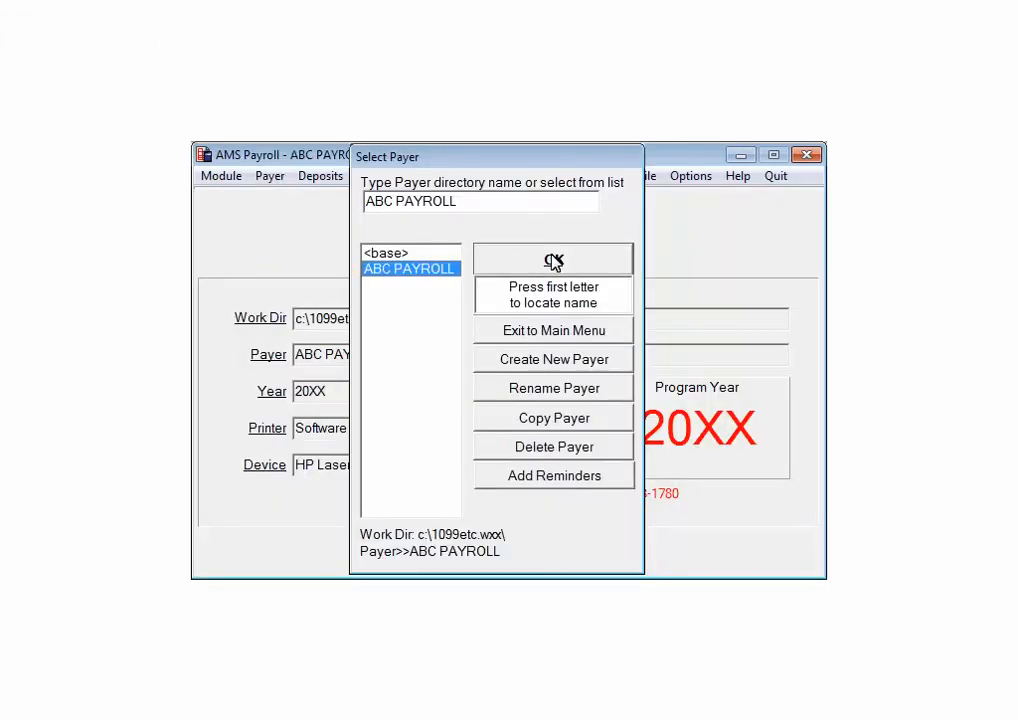
Step: Load ABC PAYROLL as the active payer and show the Forms list
{"action": "left_click", "coordinate": [552, 258]}
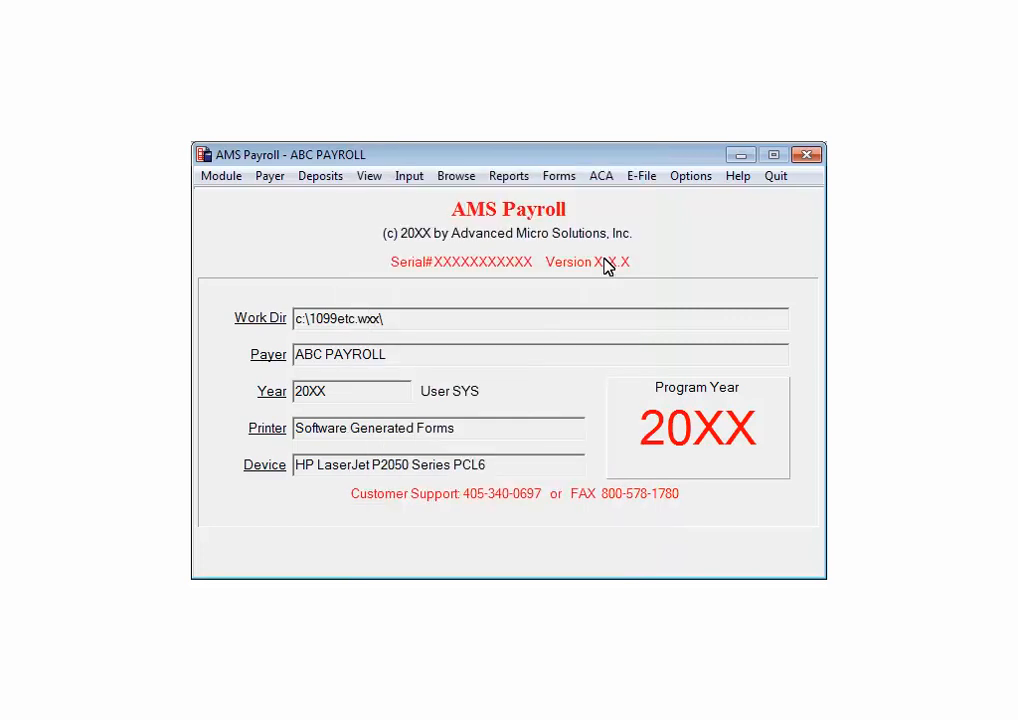
{"action": "mouse_move", "coordinate": [578, 220]}
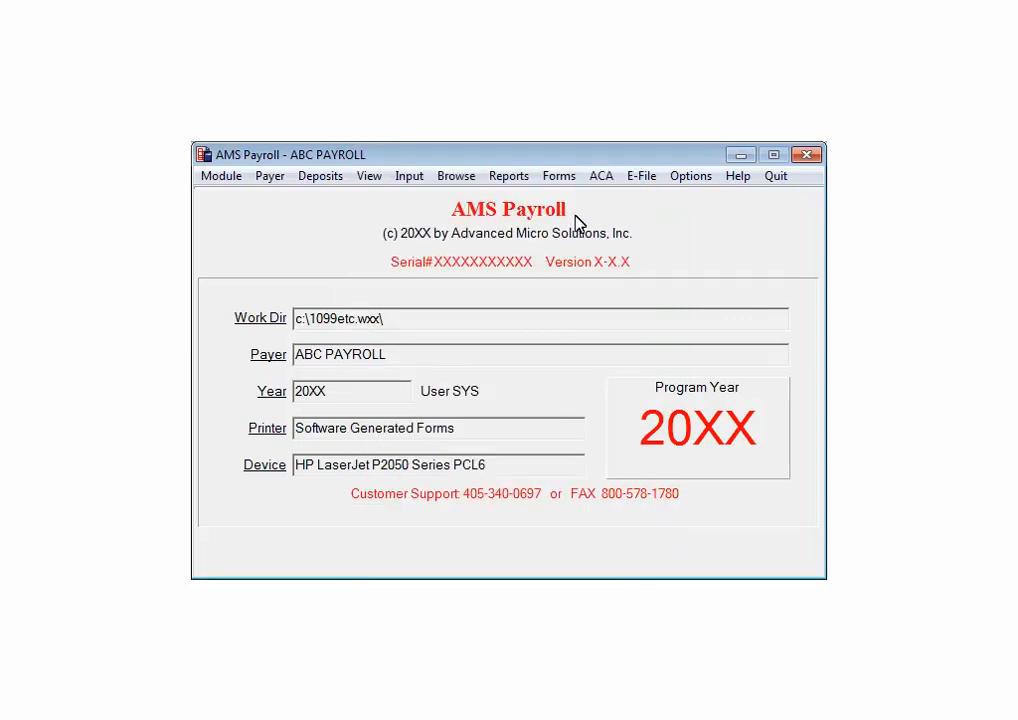
{"action": "left_click", "coordinate": [558, 176]}
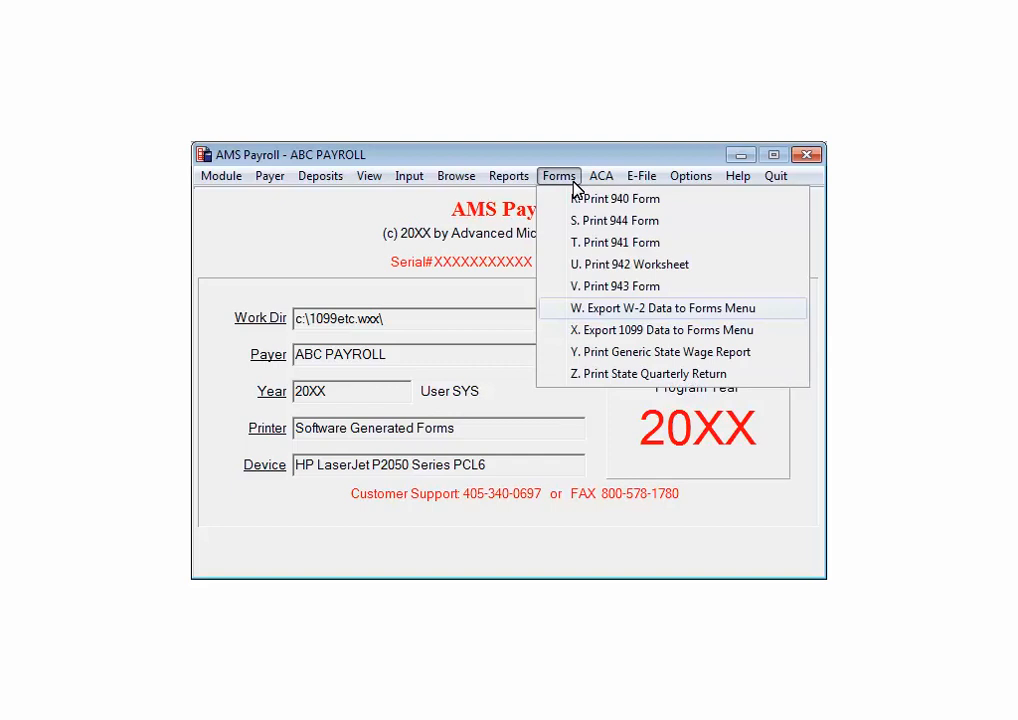
{"action": "mouse_move", "coordinate": [710, 218]}
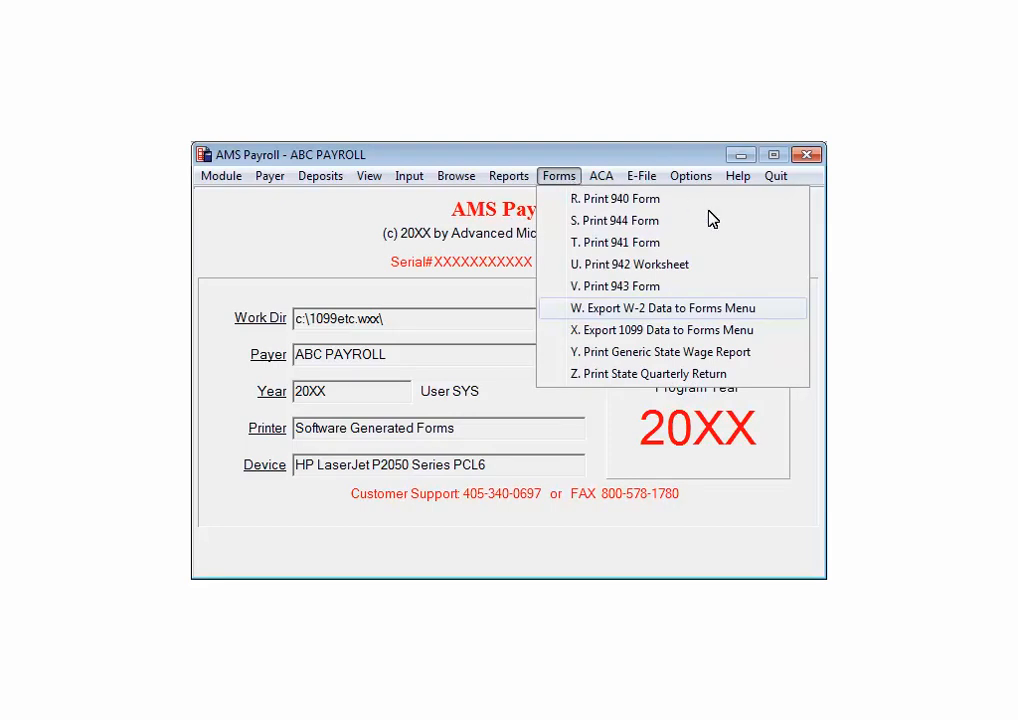
Step: Export W-2 data to the forms menu with minimum wages 0.00, importing 8 employee records
{"action": "left_click", "coordinate": [660, 308]}
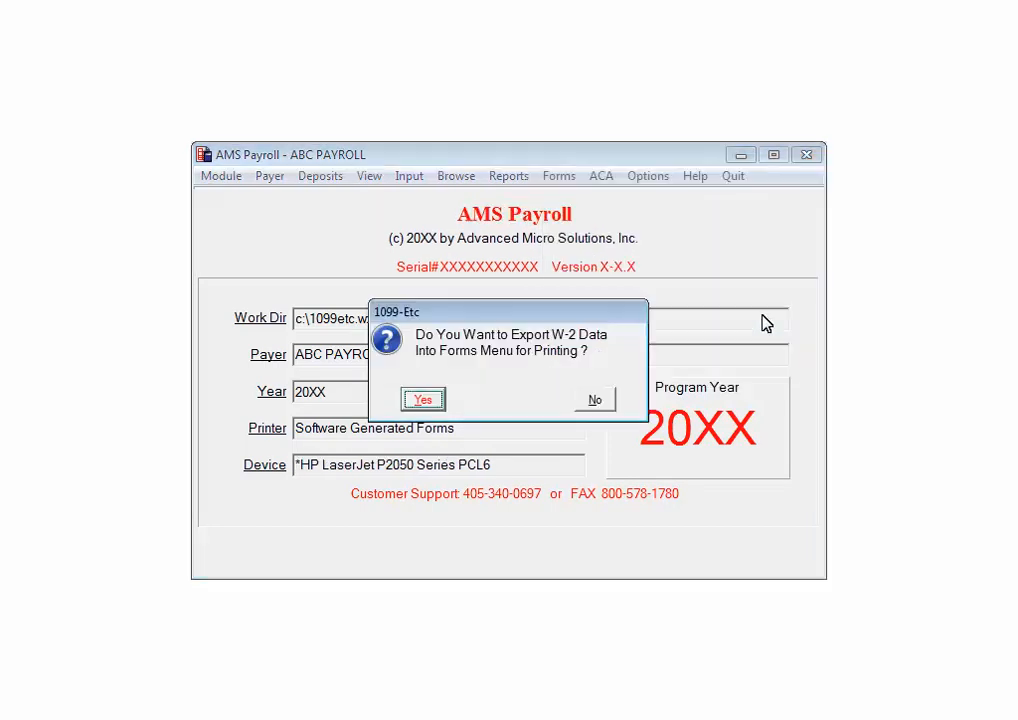
{"action": "mouse_move", "coordinate": [464, 370]}
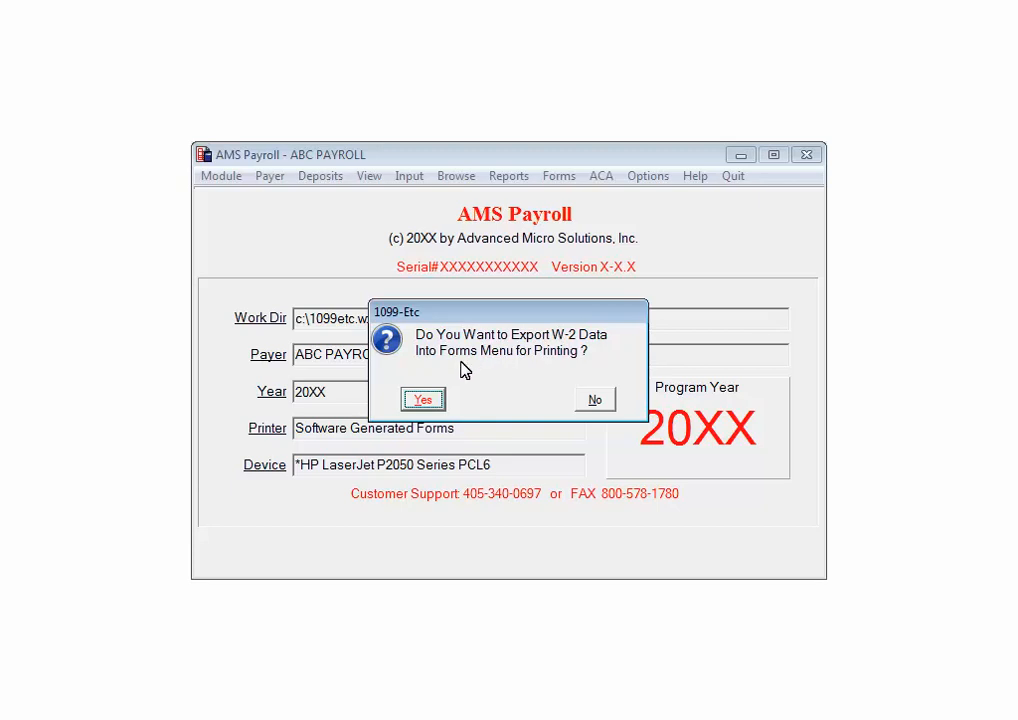
{"action": "left_click", "coordinate": [422, 400]}
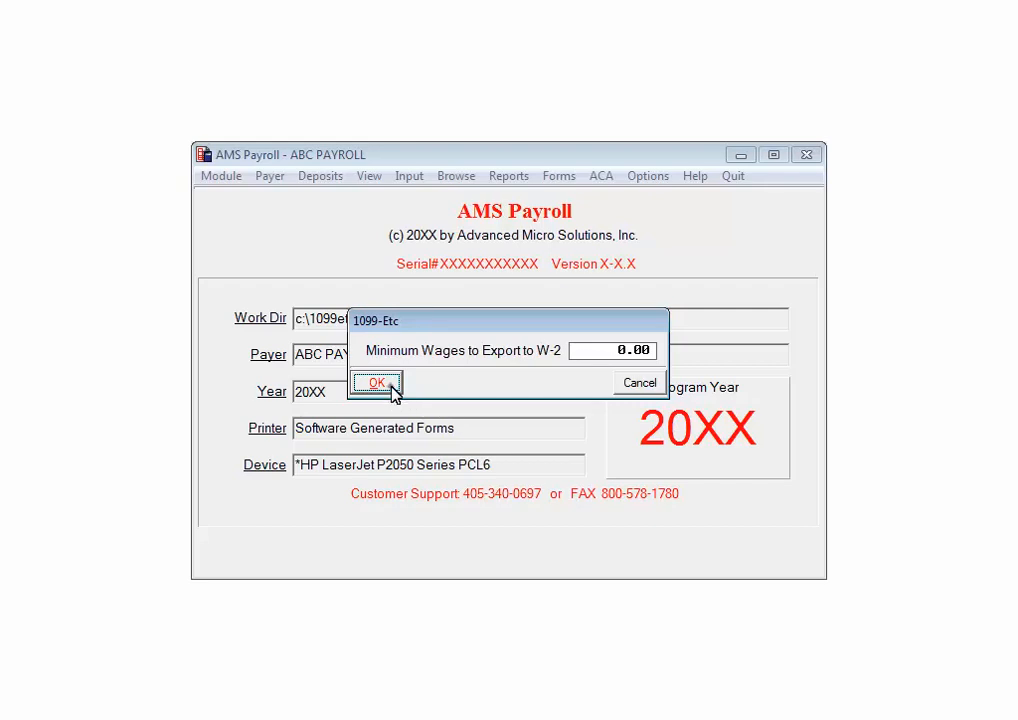
{"action": "left_click", "coordinate": [376, 382]}
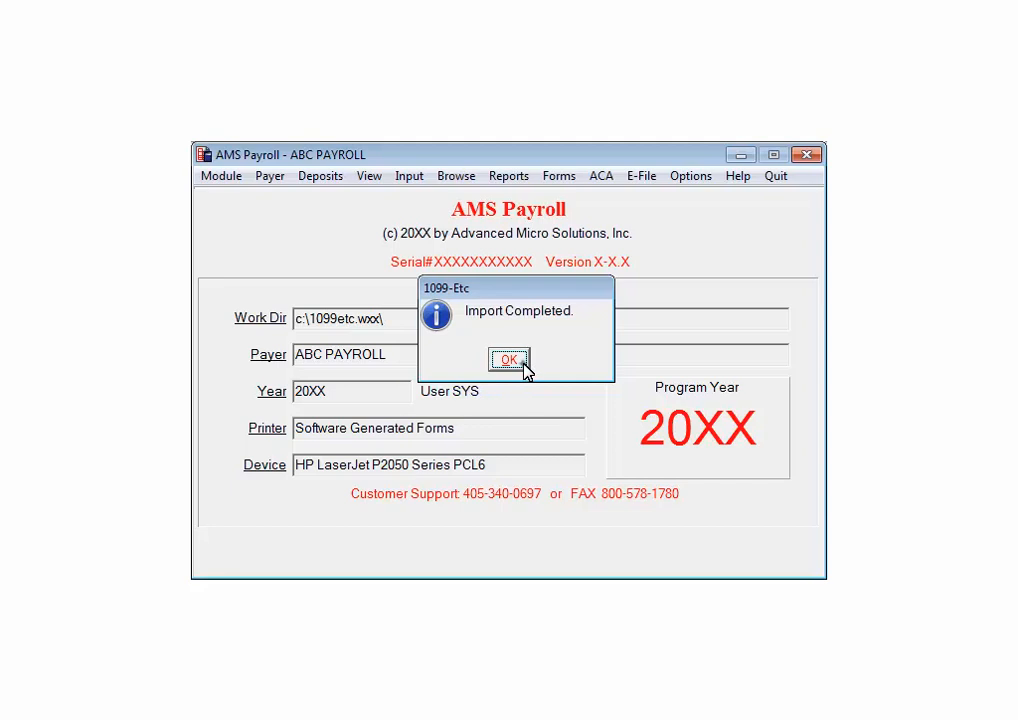
{"action": "left_click", "coordinate": [508, 360]}
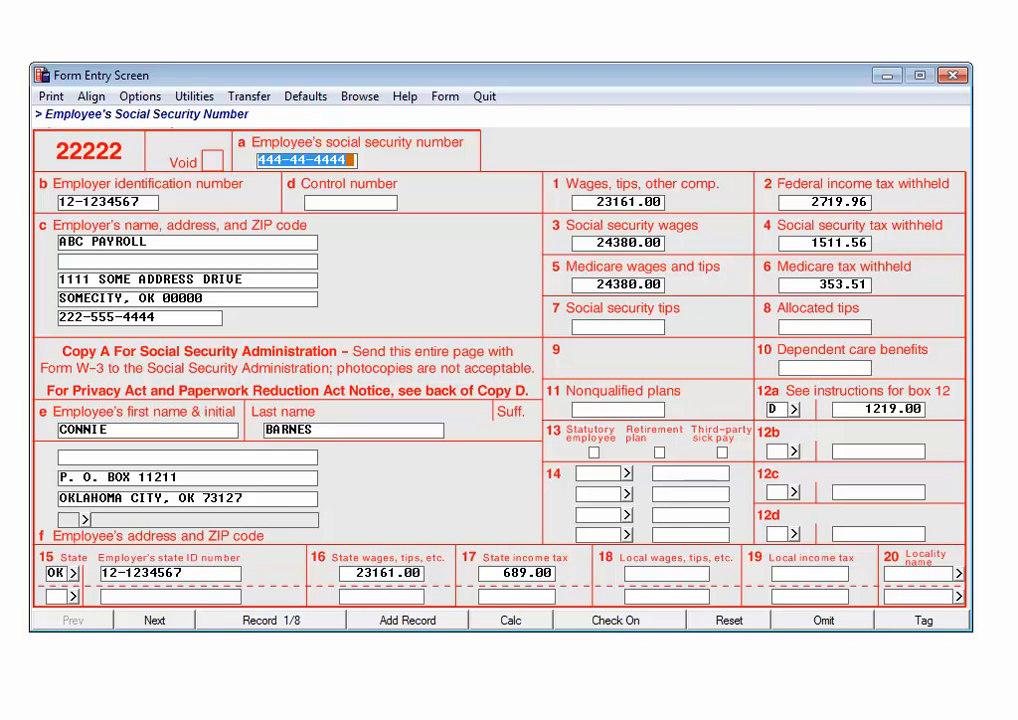
{"action": "left_click", "coordinate": [50, 96]}
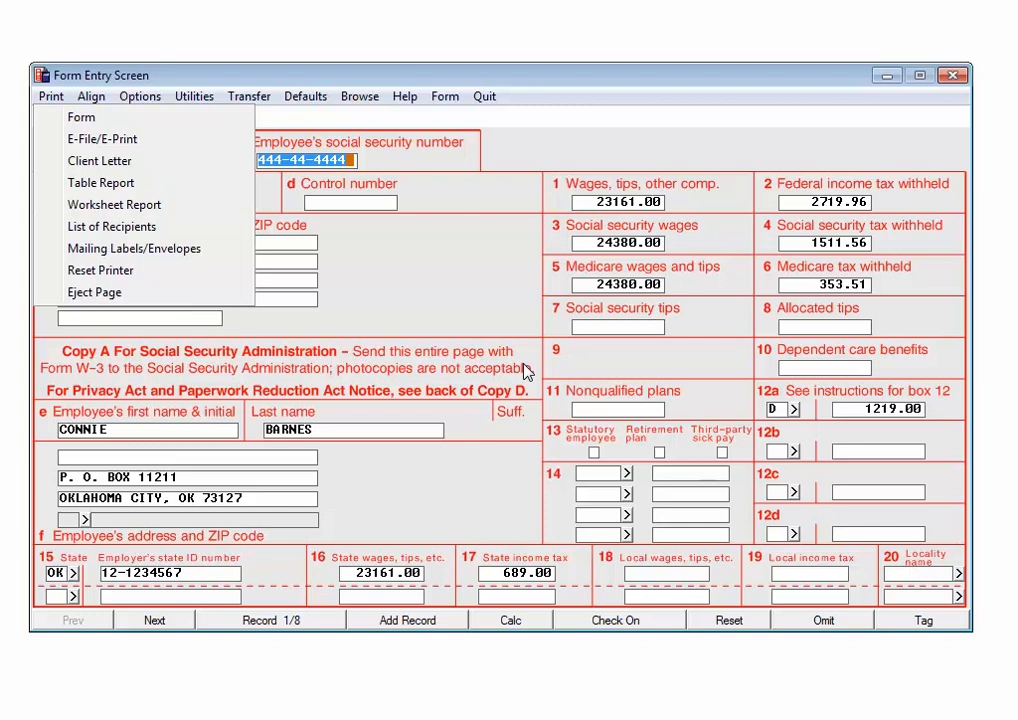
{"action": "mouse_move", "coordinate": [498, 108]}
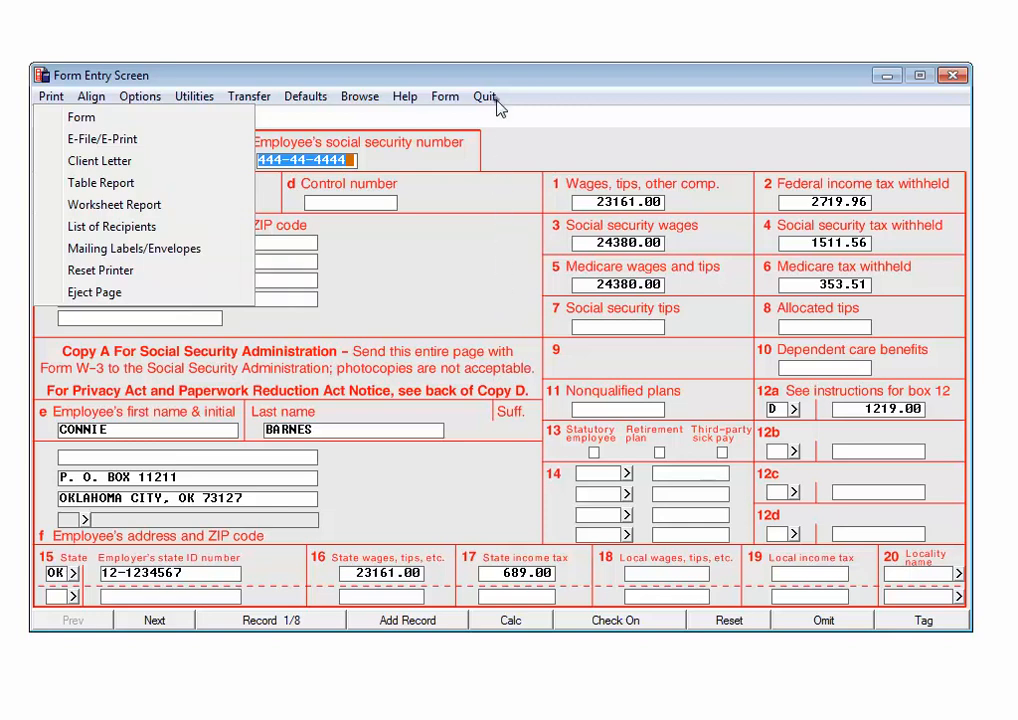